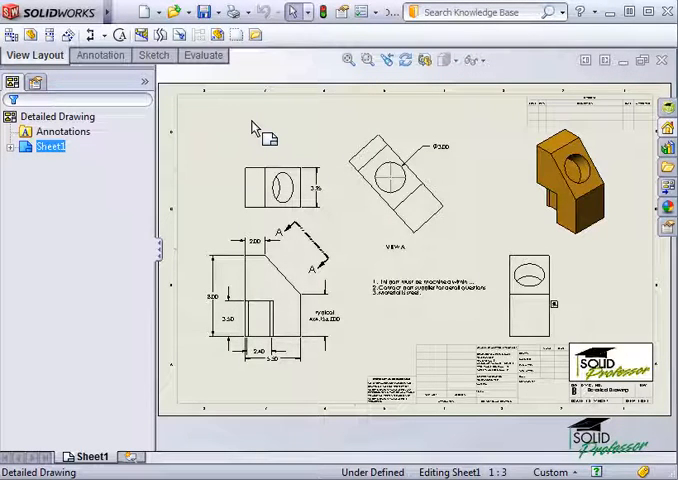
mouse_move(250, 128)
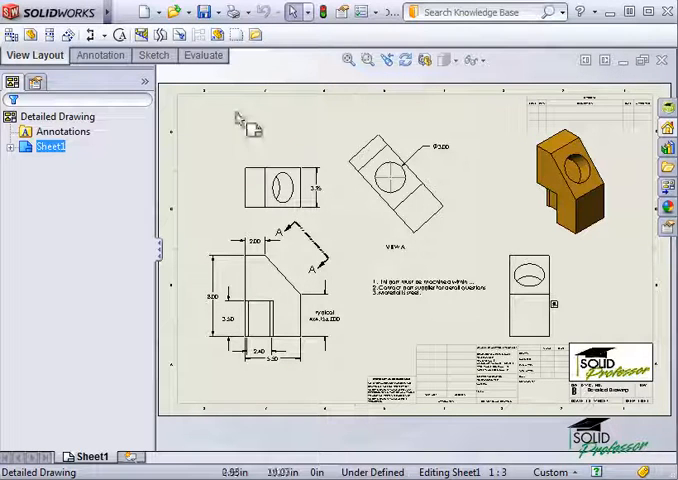
Step: Start a new Drawing document from the New SolidWorks Document dialog
left_click(147, 11)
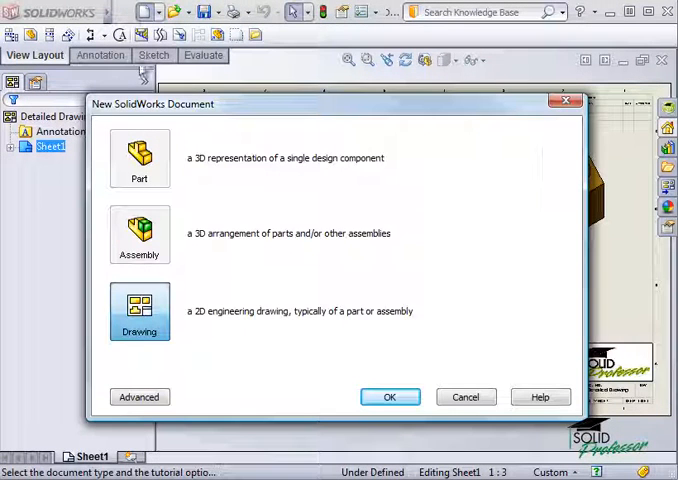
mouse_move(347, 391)
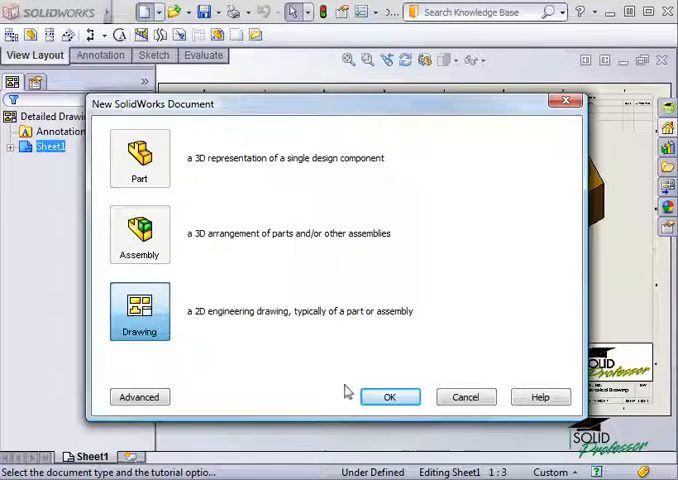
left_click(390, 396)
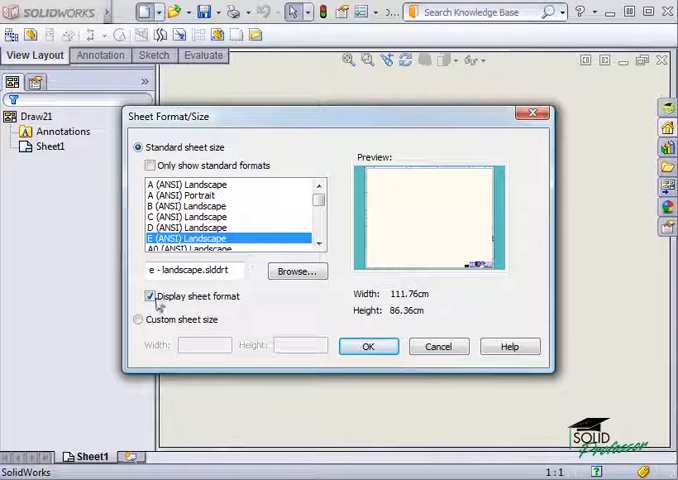
Step: Accept the sheet size with Display sheet format turned off
left_click(148, 295)
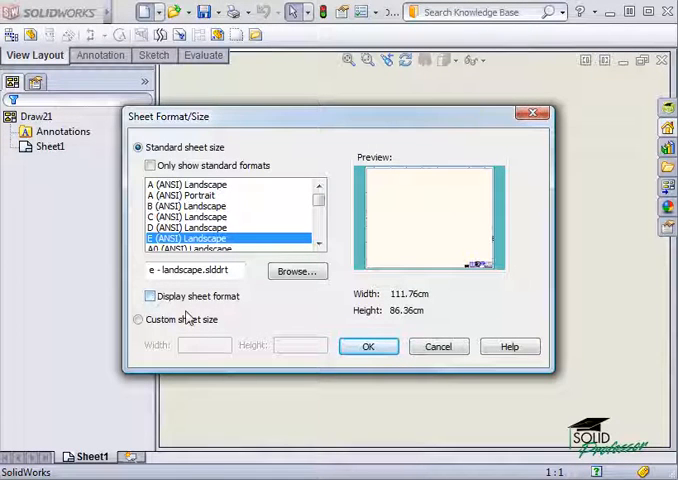
left_click(368, 346)
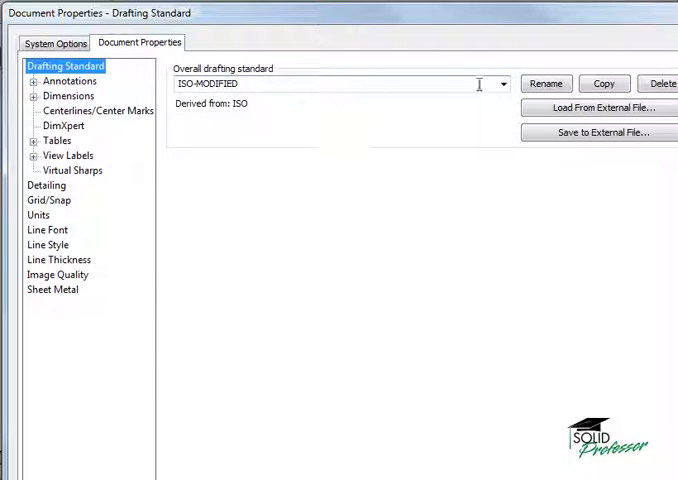
Step: Set the drafting standard to ISO and keep Century Gothic as the annotation font
left_click(503, 84)
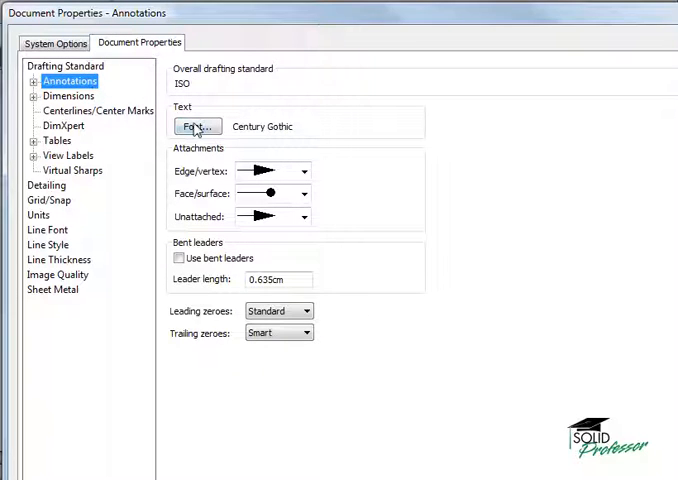
left_click(197, 125)
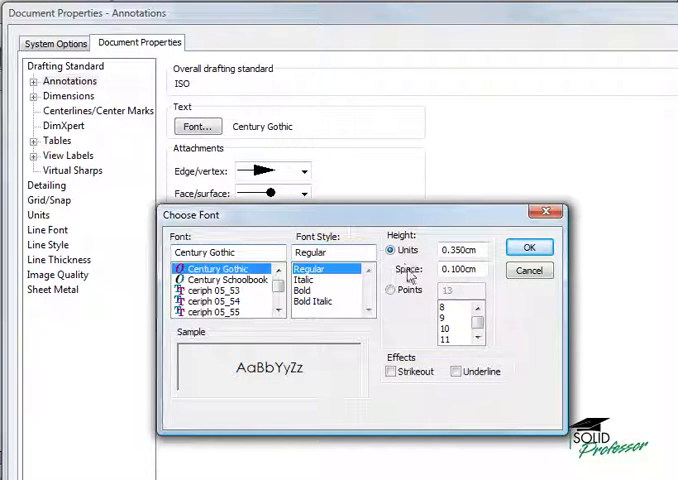
left_click(392, 290)
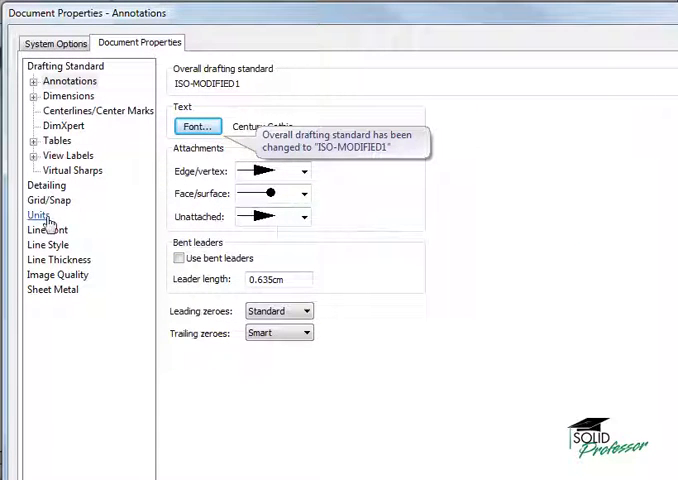
left_click(38, 214)
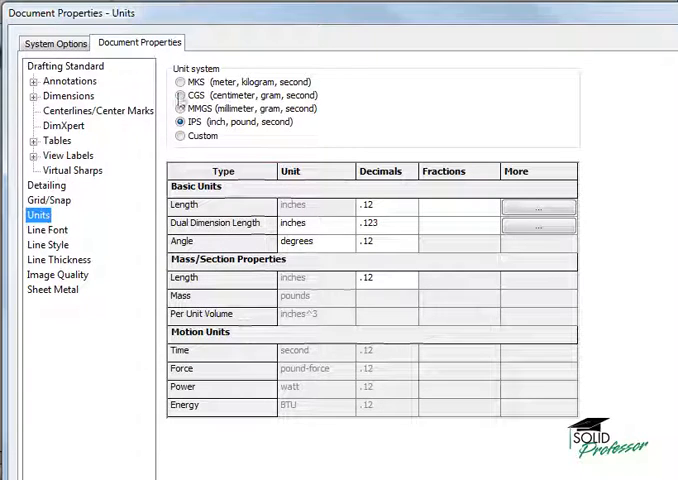
Step: Select the CGS unit system and adjust the length decimal places
left_click(170, 95)
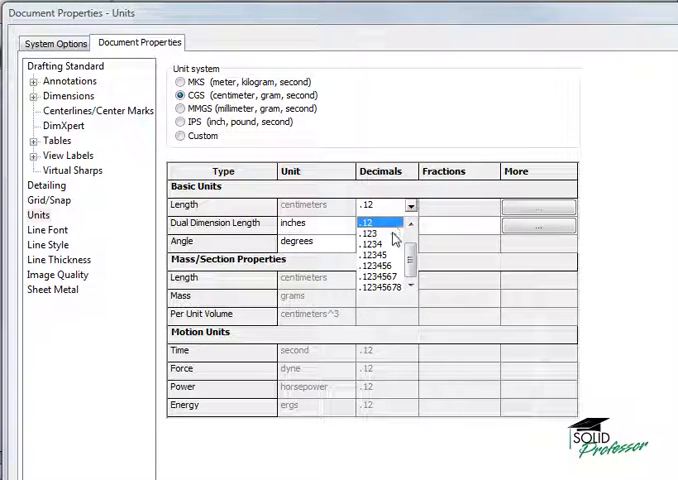
left_click(371, 234)
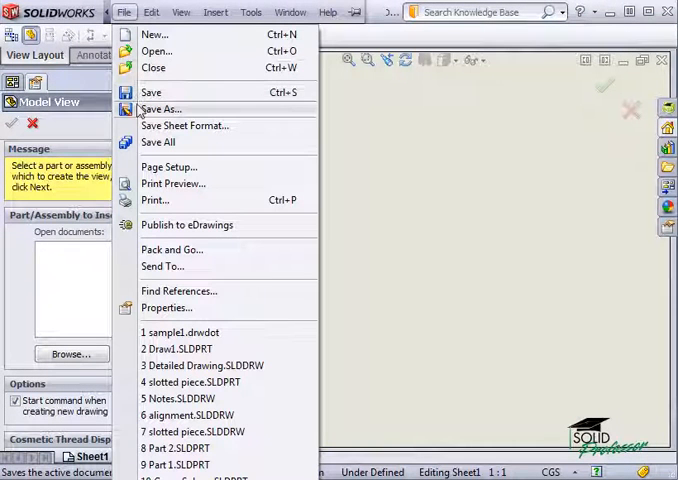
Step: Save the drawing as a Drawing Template (*.drwdot) named custom1
left_click(161, 108)
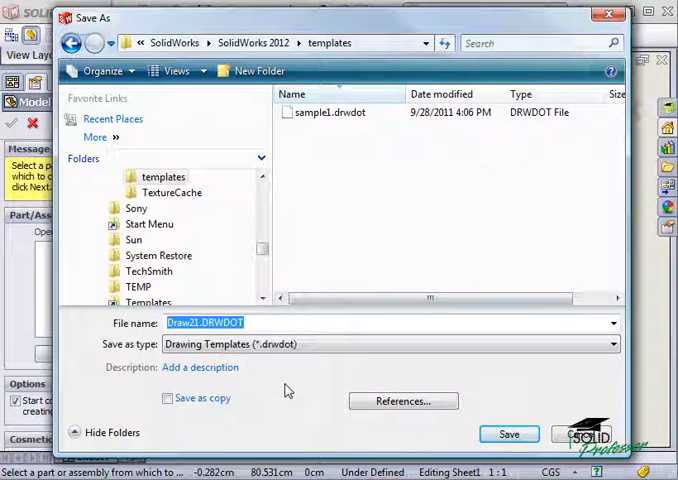
mouse_move(372, 48)
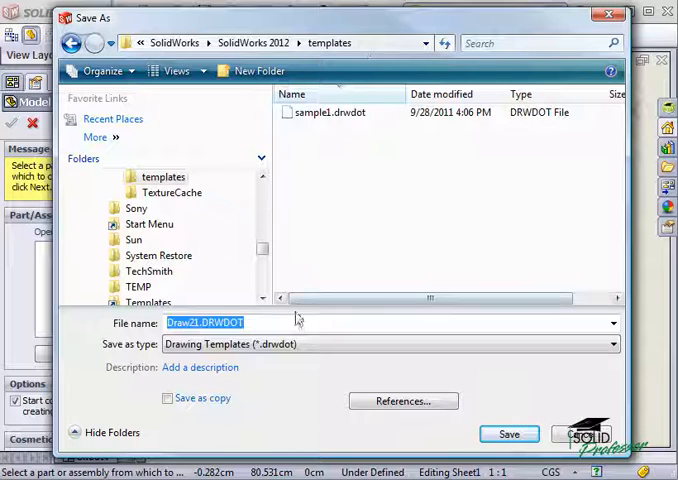
type("custom")
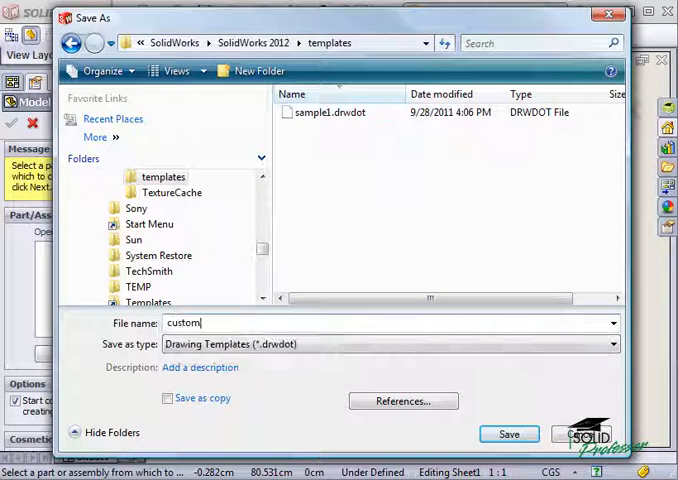
type("1")
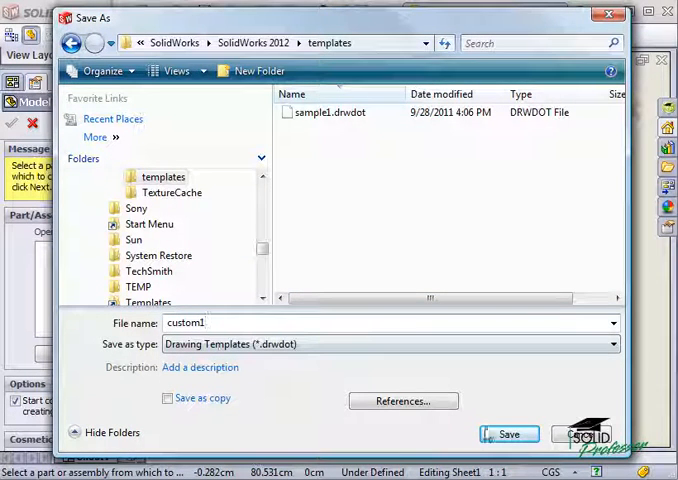
left_click(508, 433)
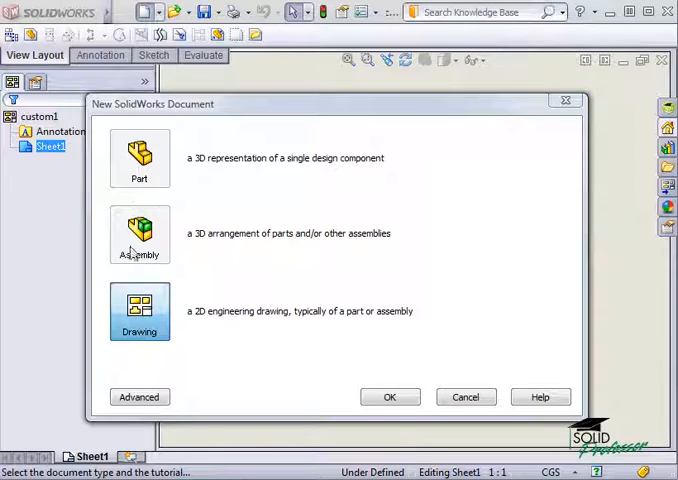
left_click(139, 397)
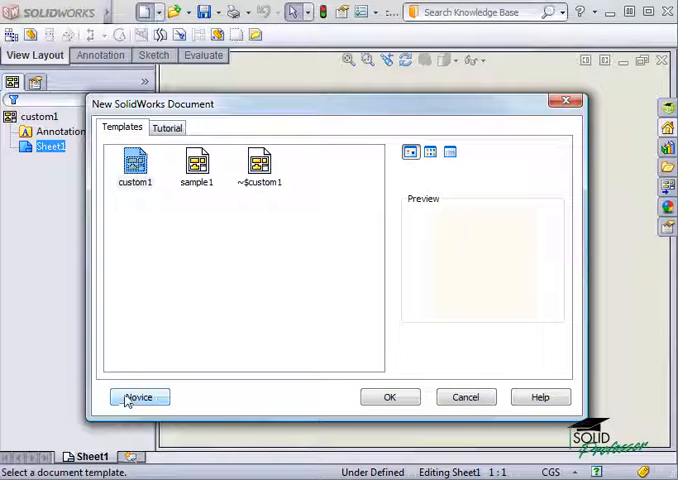
left_click(134, 165)
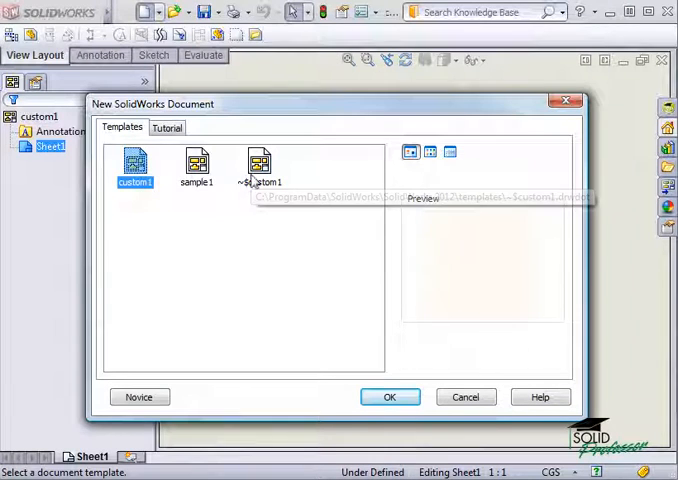
mouse_move(134, 165)
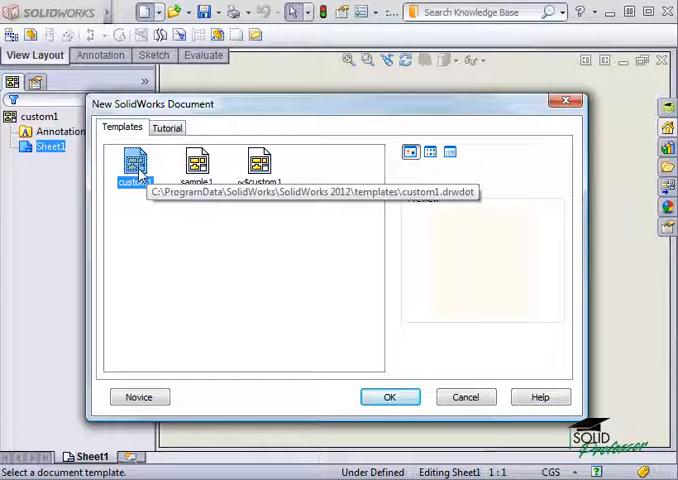
mouse_move(432, 384)
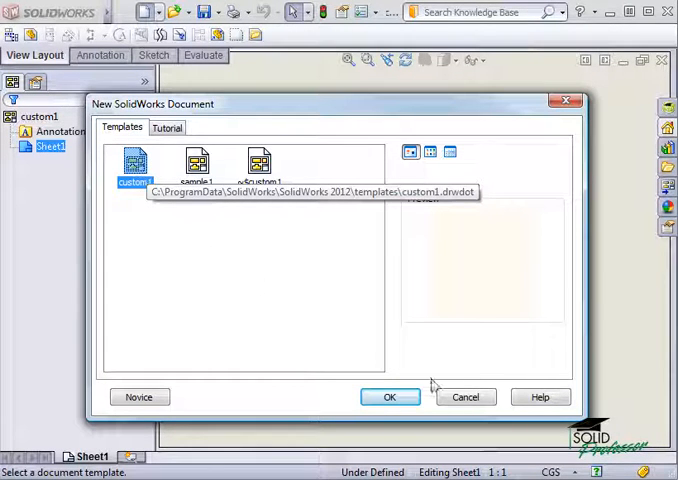
left_click(389, 397)
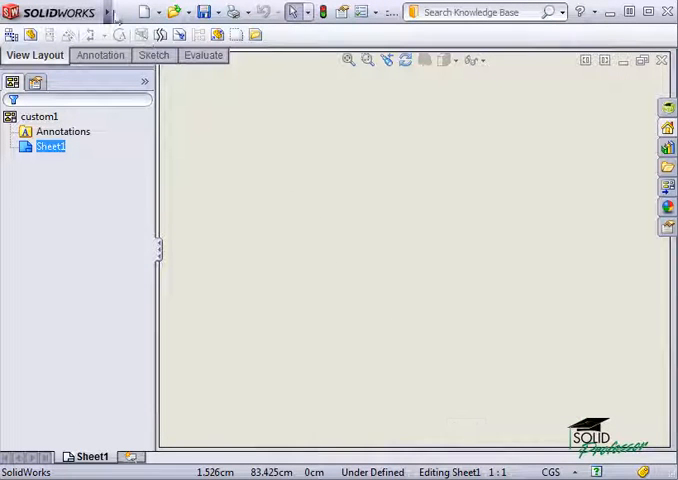
Step: Save a second template, custom2, into the 2012 SolidProfessor folder
left_click(123, 11)
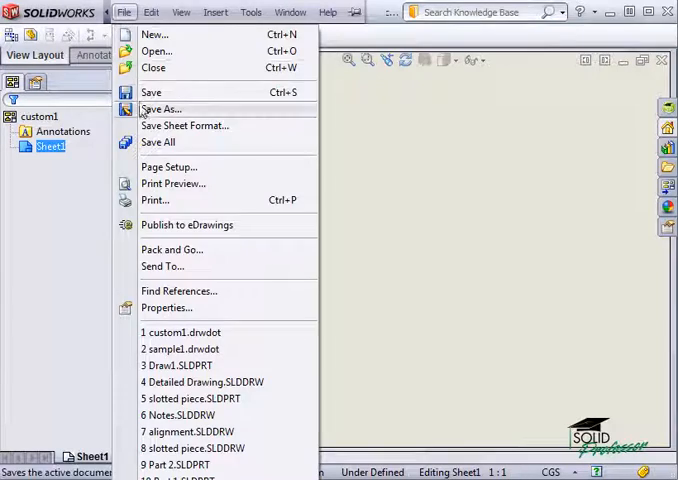
left_click(161, 109)
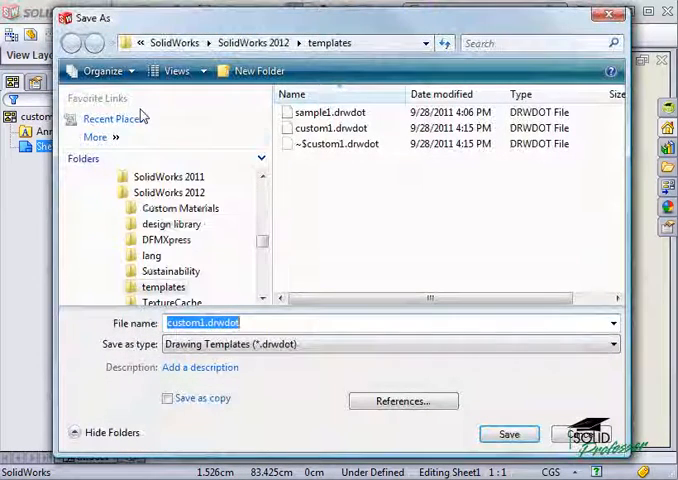
left_click(95, 137)
type("custom")
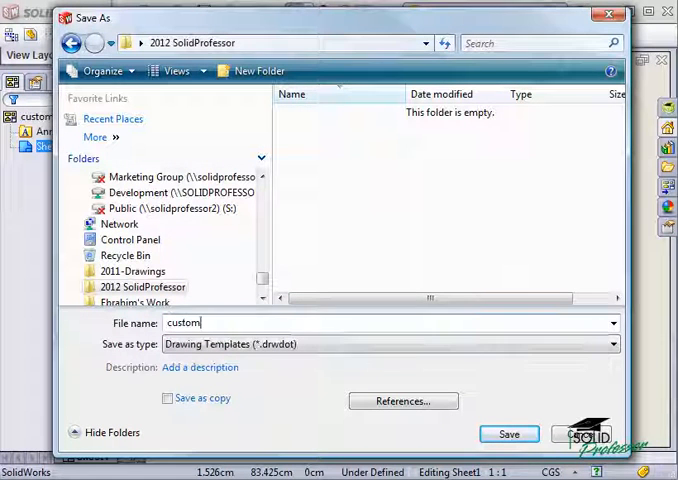
type("2")
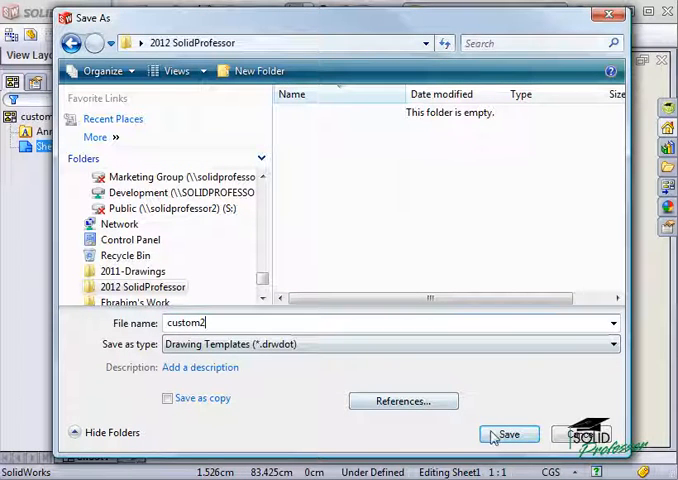
left_click(509, 434)
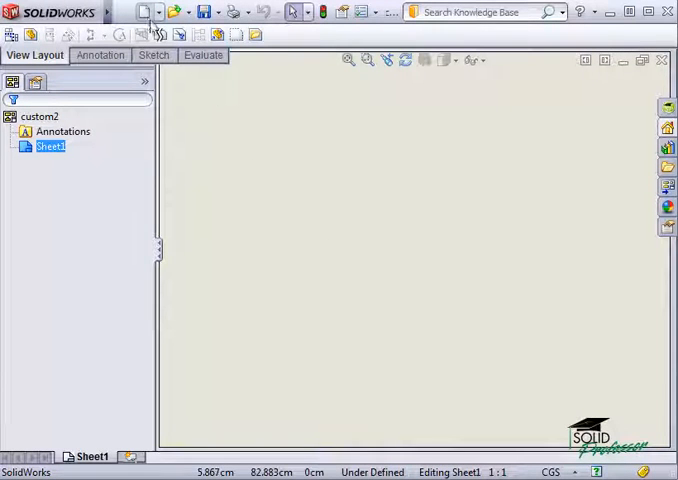
Step: Check the new-document templates, which list only custom1 and sample1, then cancel
left_click(143, 11)
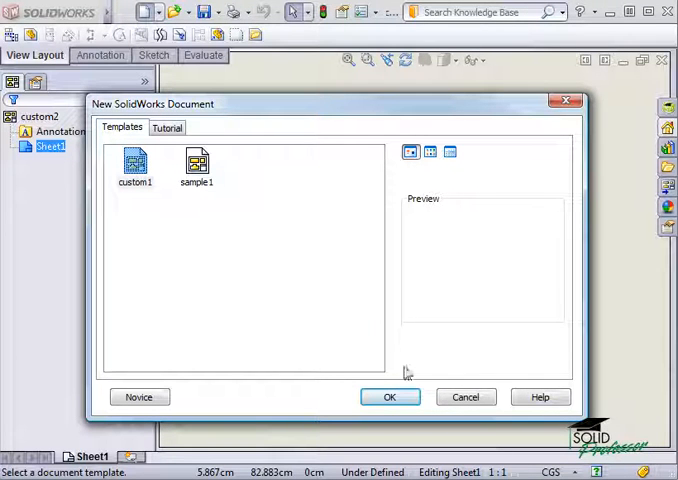
left_click(390, 396)
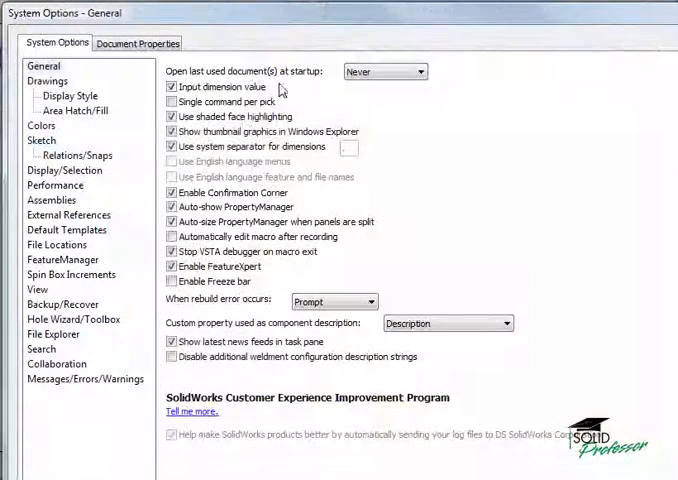
Step: Add 2012 SolidProfessor to Document Templates locations and view its custom2 tab
left_click(56, 245)
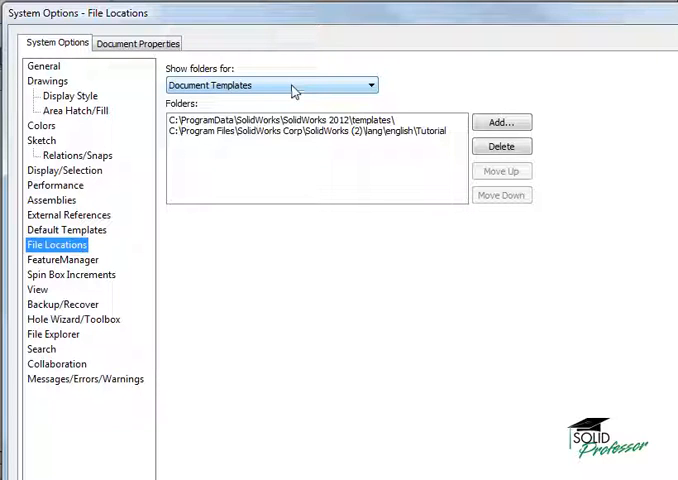
left_click(501, 122)
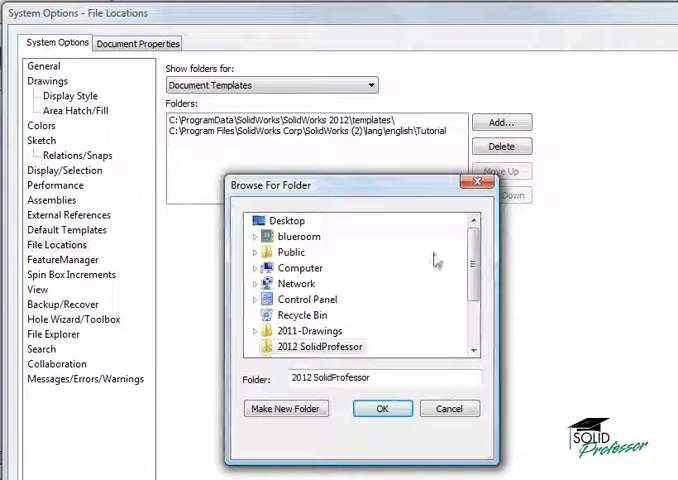
scroll("down", 3)
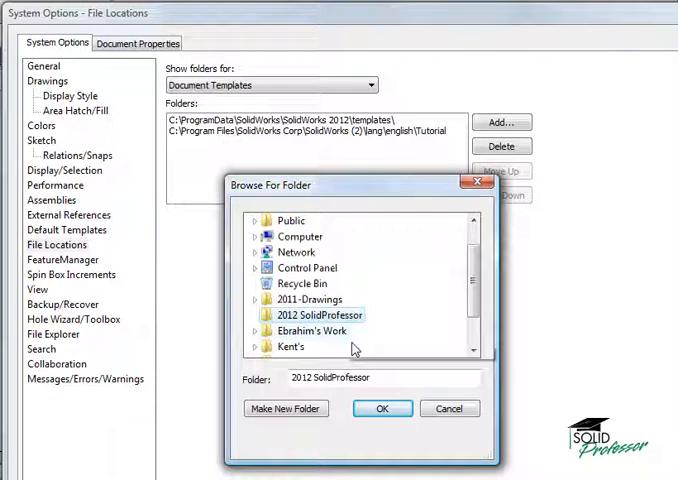
left_click(382, 408)
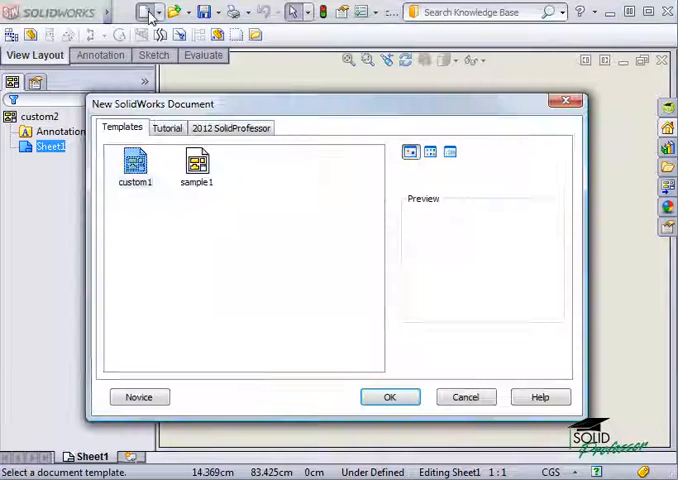
left_click(231, 127)
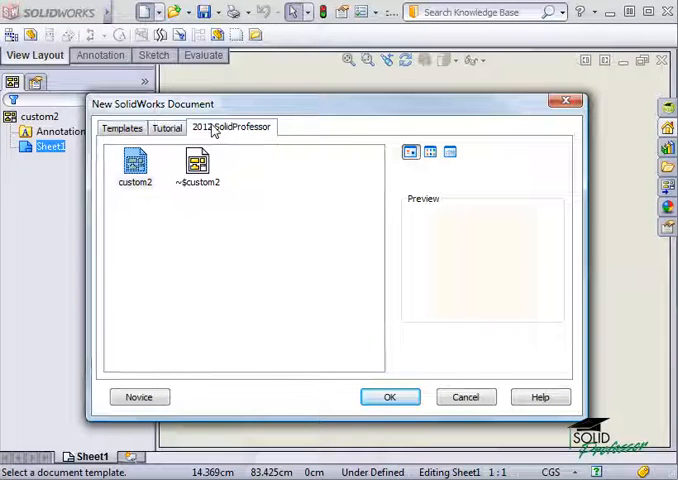